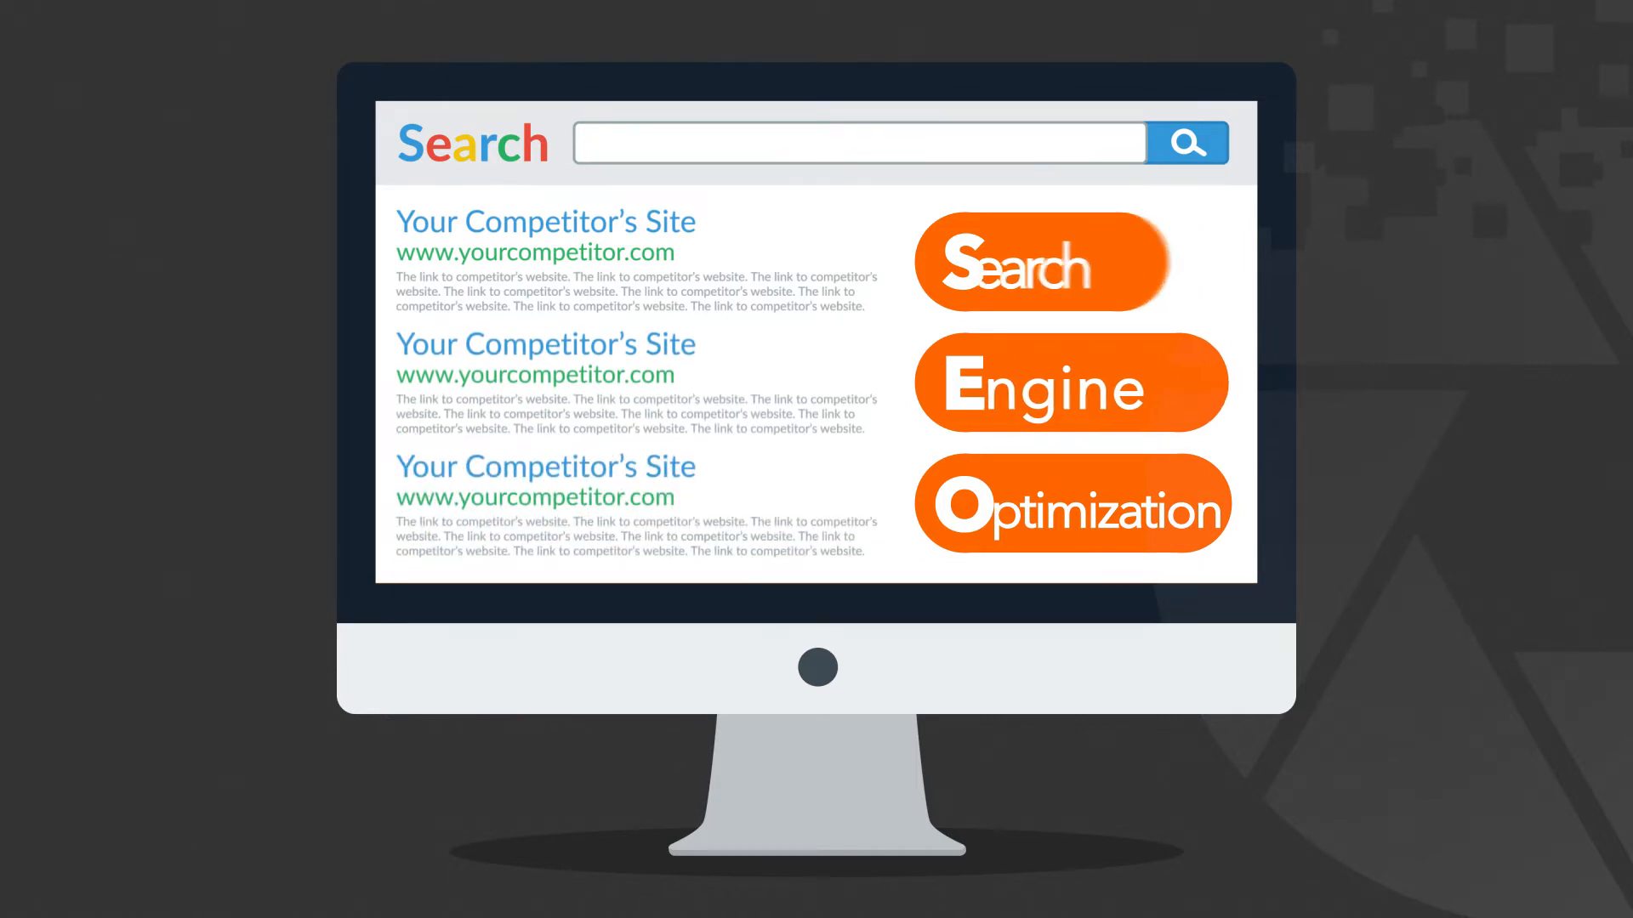
{"action": "type", "text": "competitive key"}
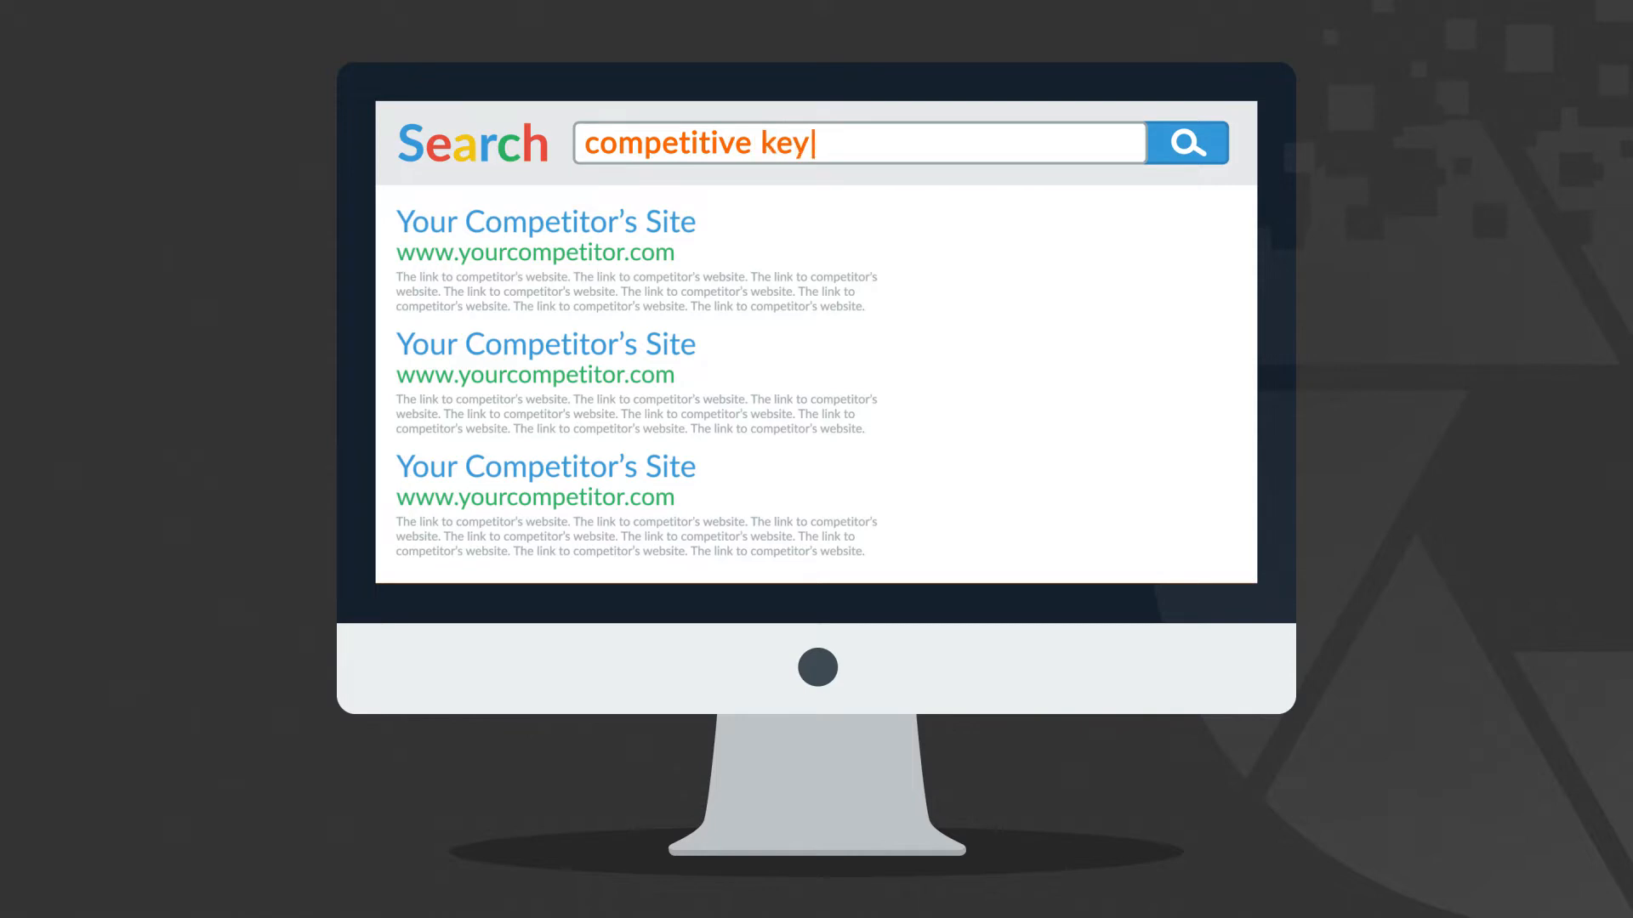
{"action": "type", "text": "words"}
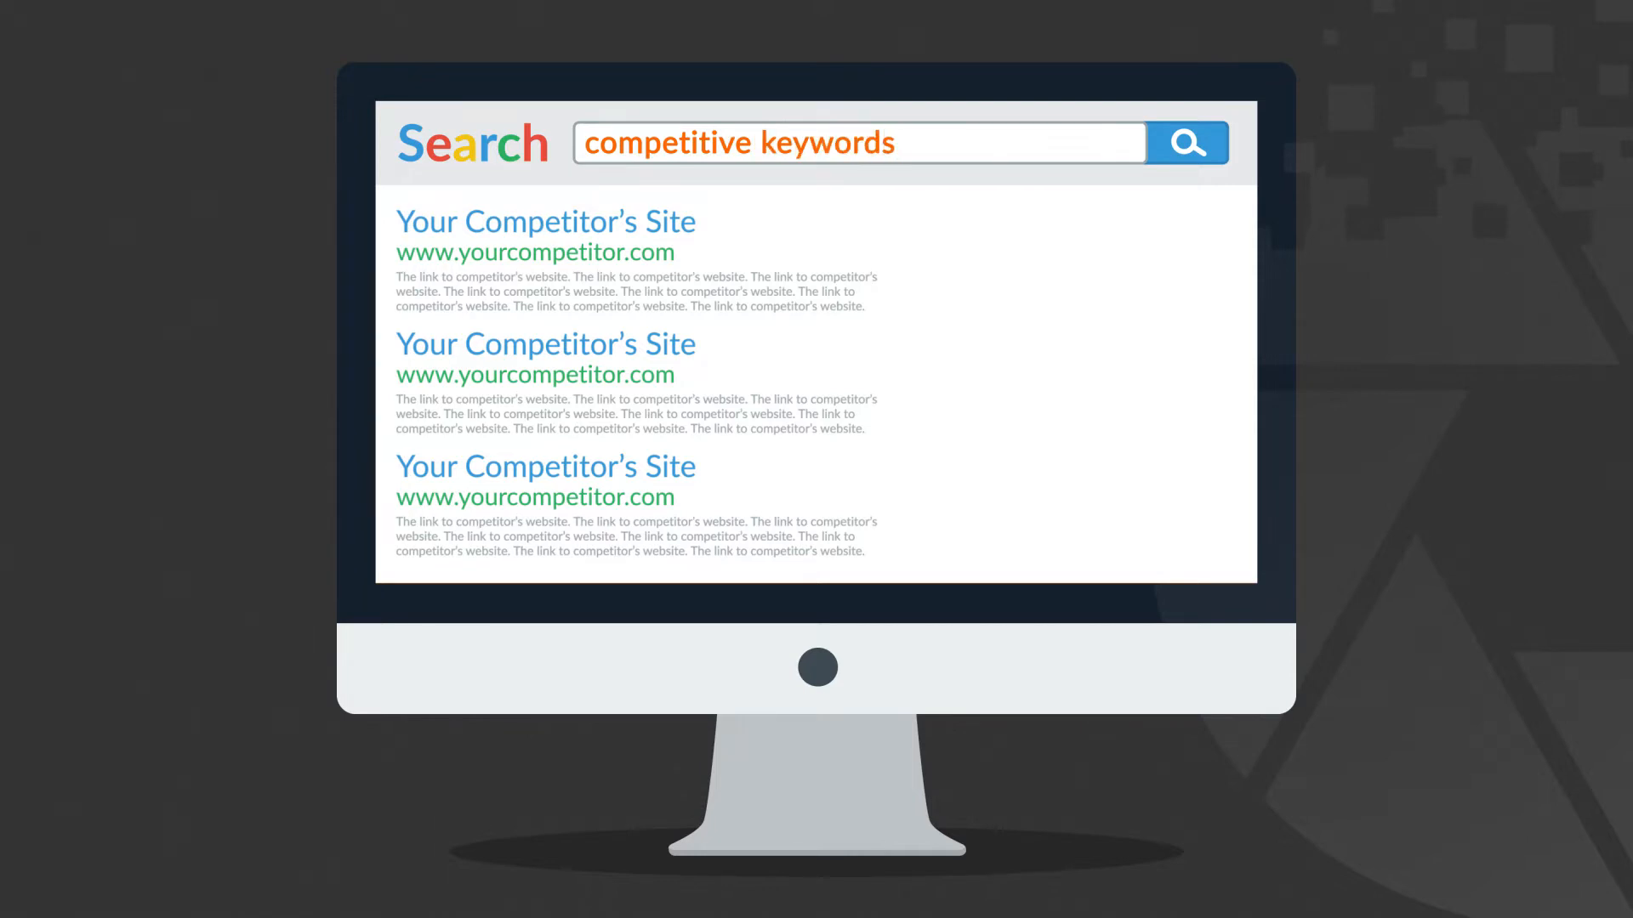